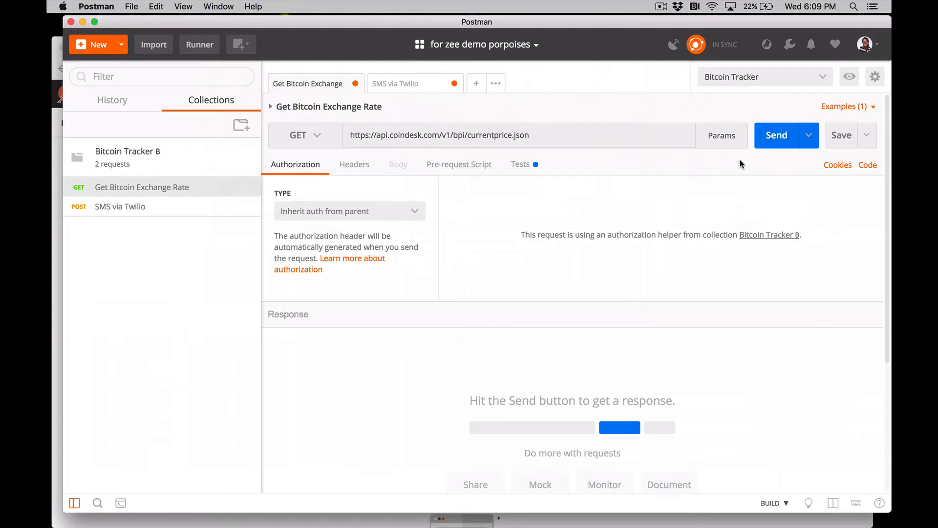
{"action": "mouse_move", "coordinate": [772, 143]}
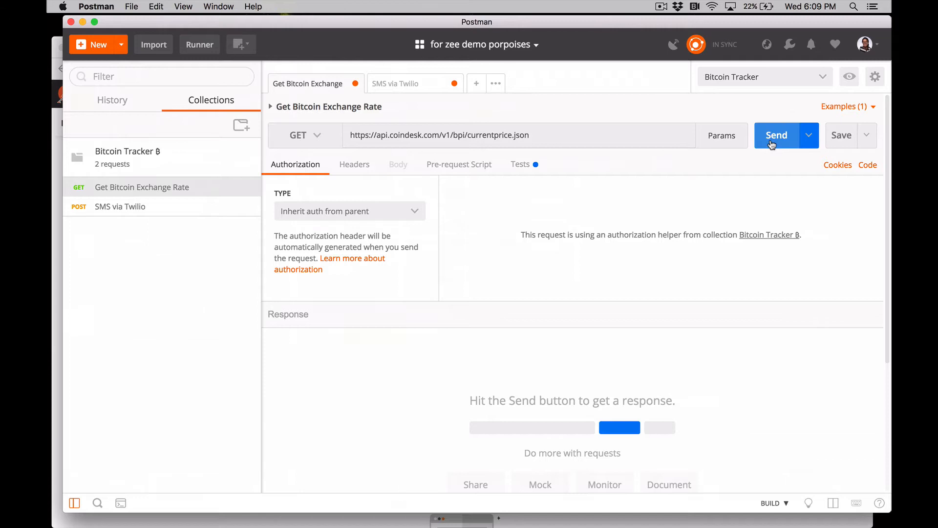
Send the Get Bitcoin Exchange Rate request and view its 200 OK response as JSON
{"action": "left_click", "coordinate": [776, 136]}
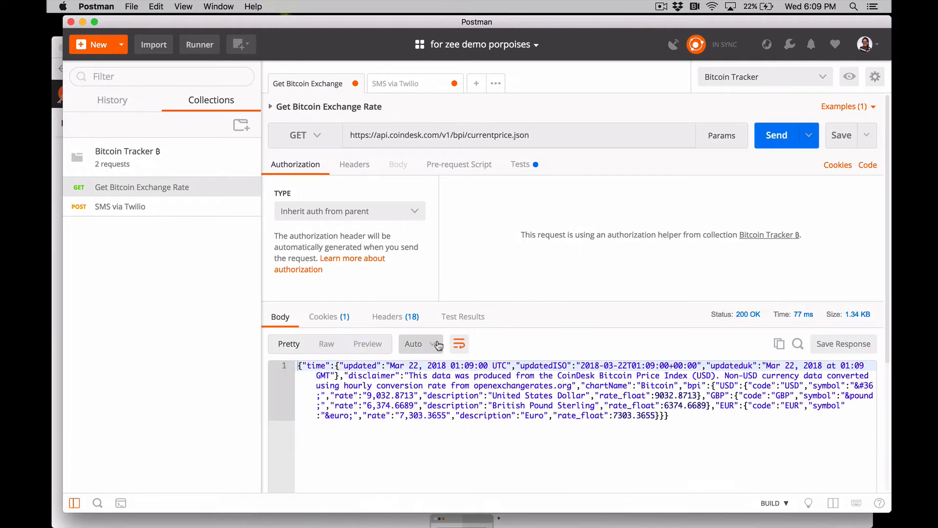
{"action": "left_click", "coordinate": [421, 343]}
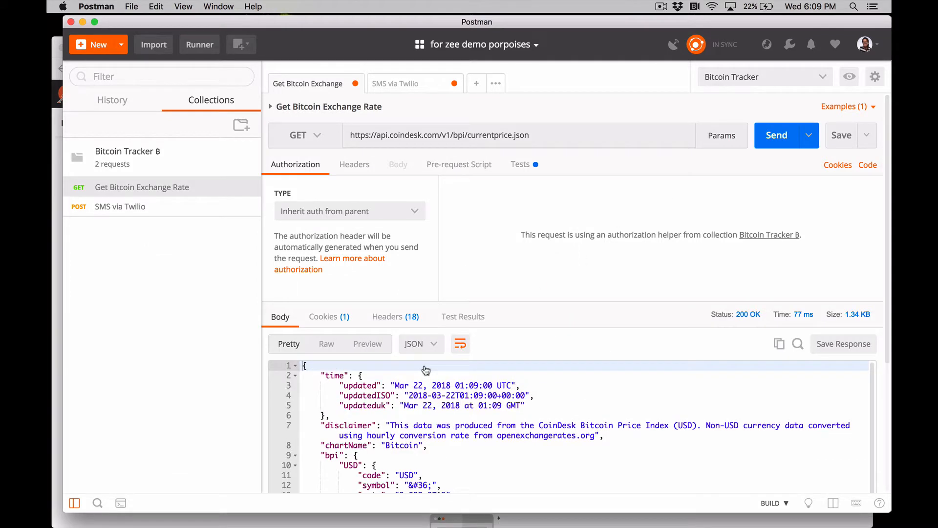
{"action": "scroll", "scroll_direction": "down", "scroll_amount": 3}
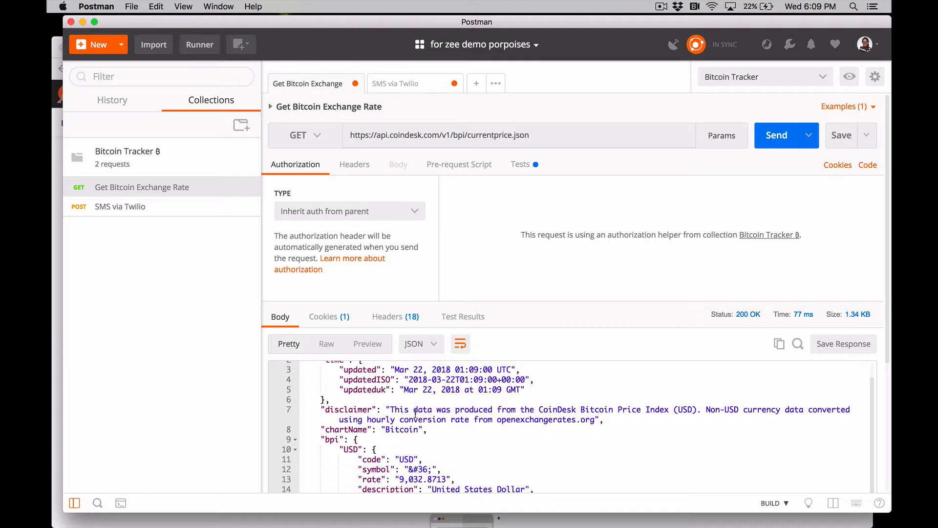
{"action": "left_click", "coordinate": [402, 83]}
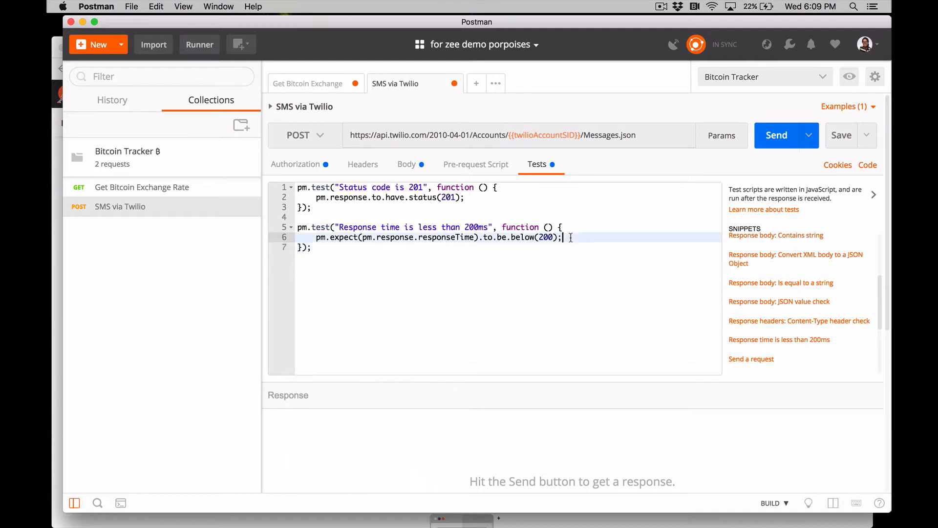
Insert a blank line after the expect line in the Twilio response-time test
{"action": "key", "text": "Enter"}
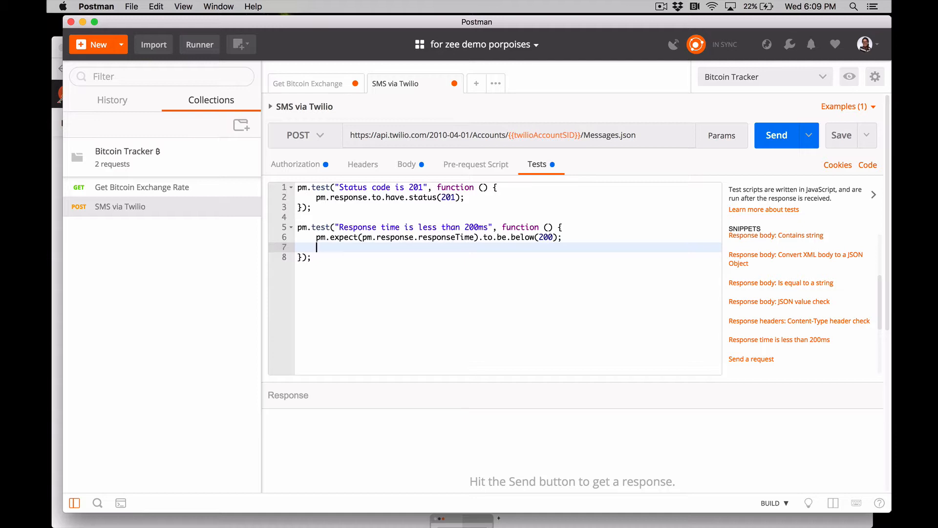
{"action": "mouse_move", "coordinate": [318, 87]}
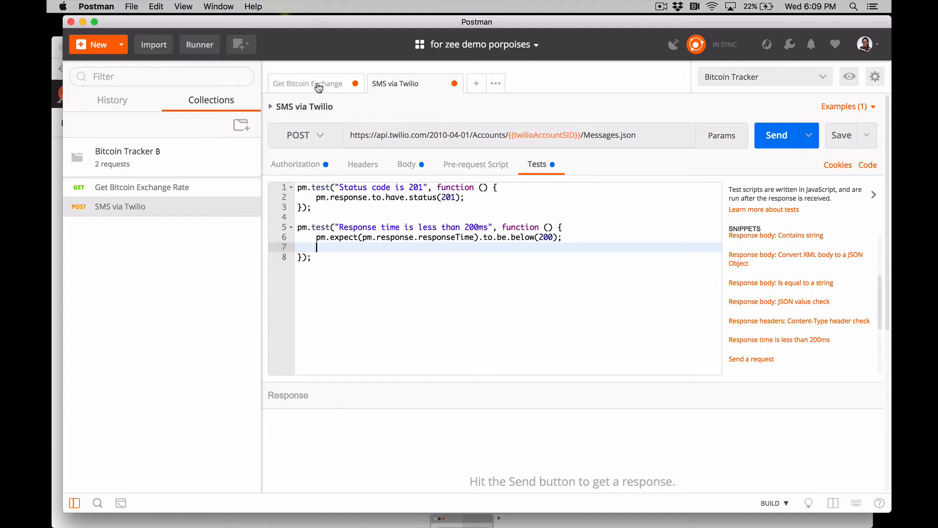
Return to the Get Bitcoin Exchange Rate request, then bring up the Postman for Mac 6.0.10 version details
{"action": "left_click", "coordinate": [315, 83]}
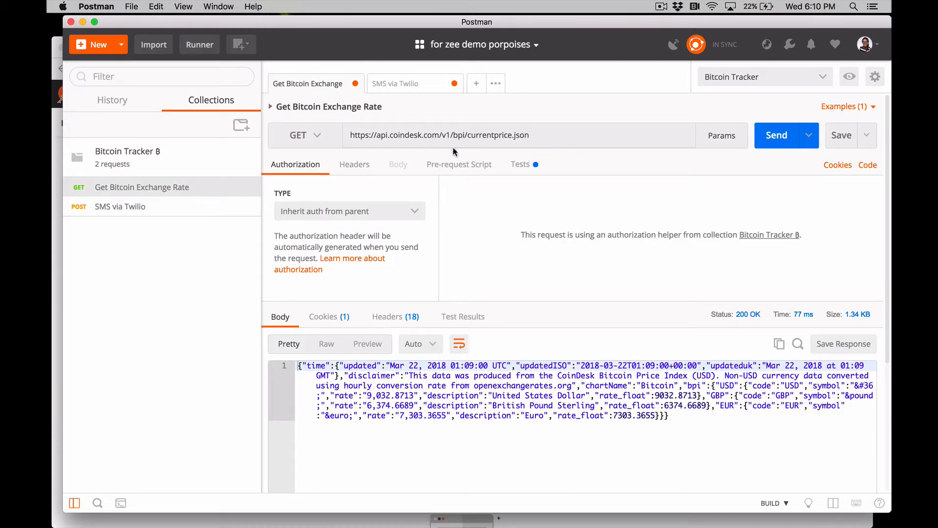
{"action": "left_click", "coordinate": [519, 164]}
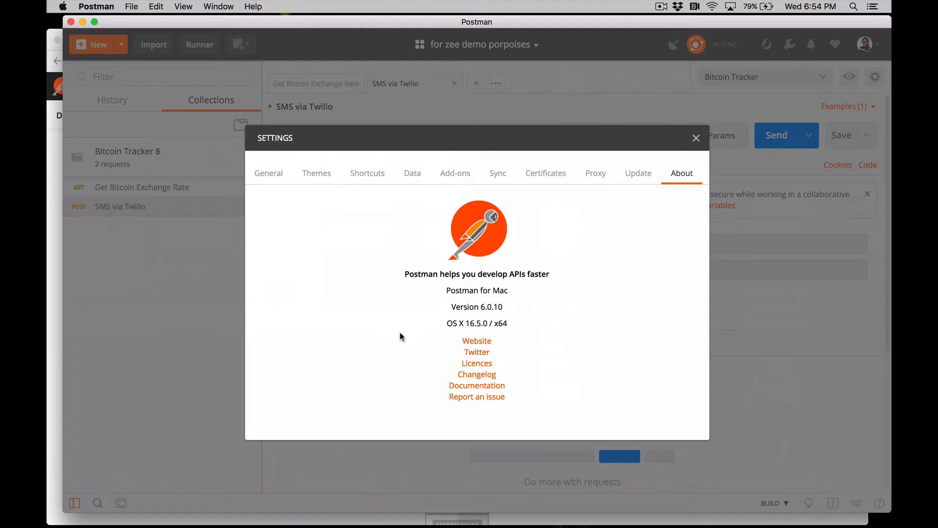
Review the version details in Settings > About, then close Settings
{"action": "double_click", "coordinate": [467, 290]}
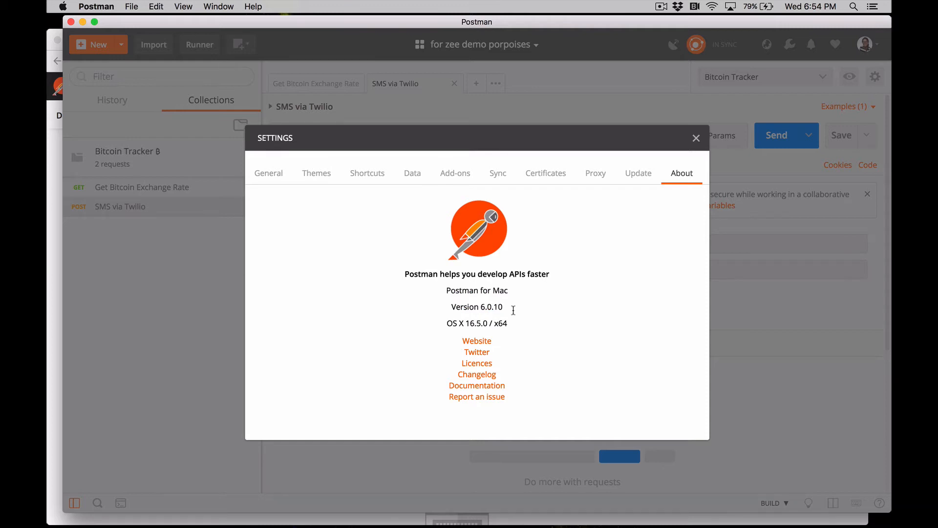
{"action": "left_click", "coordinate": [695, 138]}
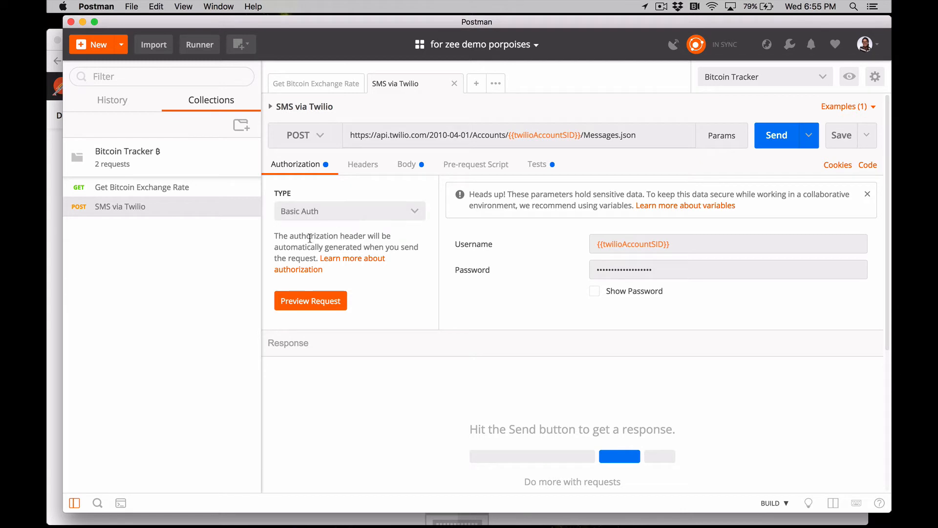
{"action": "mouse_move", "coordinate": [244, 247]}
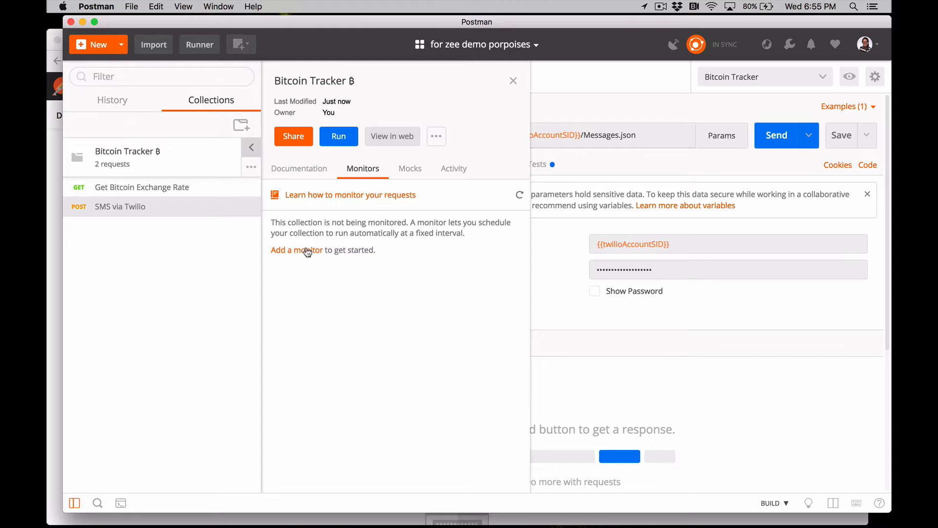
Add a monitor named 'Bitcoin monitor' on a Minute Timer schedule running every 5 minutes
{"action": "left_click", "coordinate": [296, 250]}
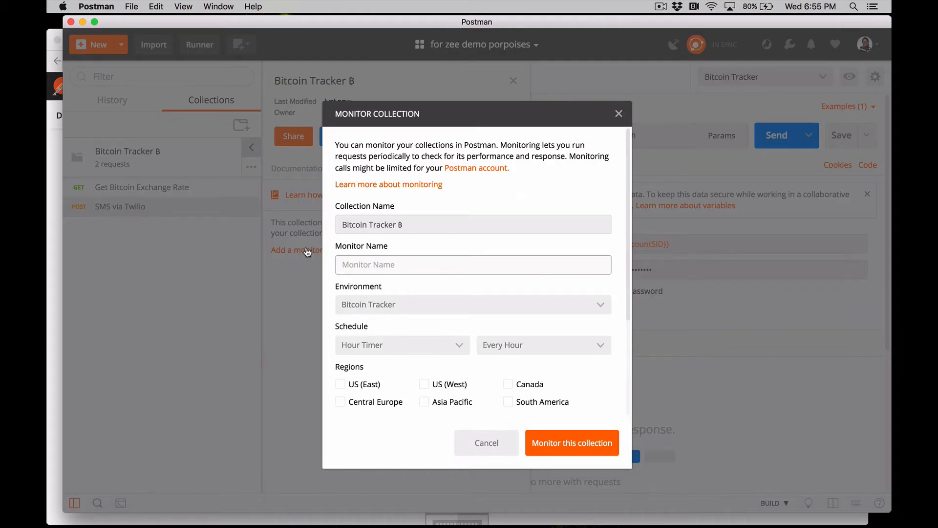
{"action": "type", "text": "Bitcoin"}
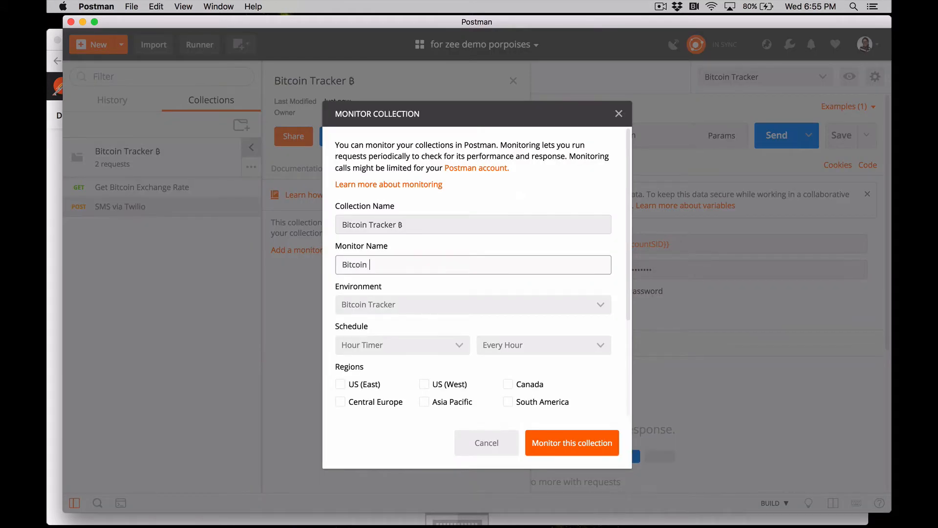
{"action": "type", "text": "monitor"}
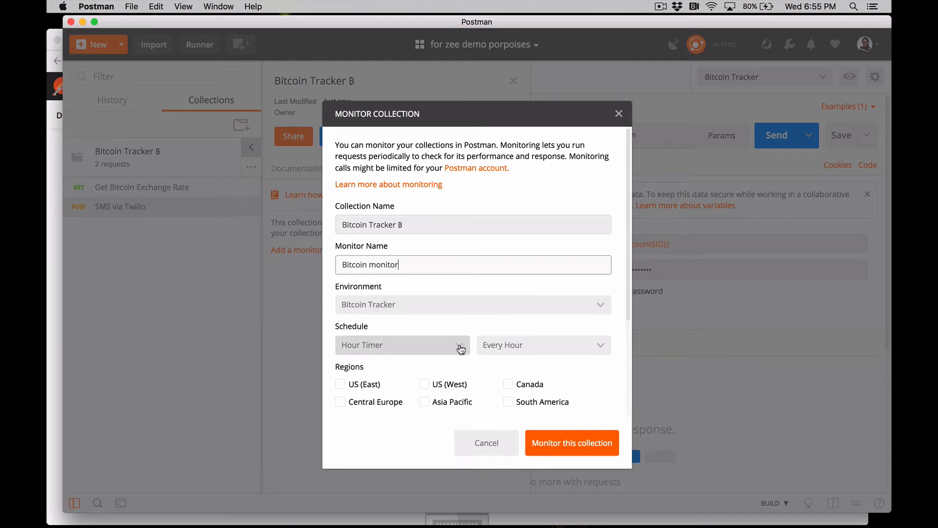
{"action": "left_click", "coordinate": [403, 345]}
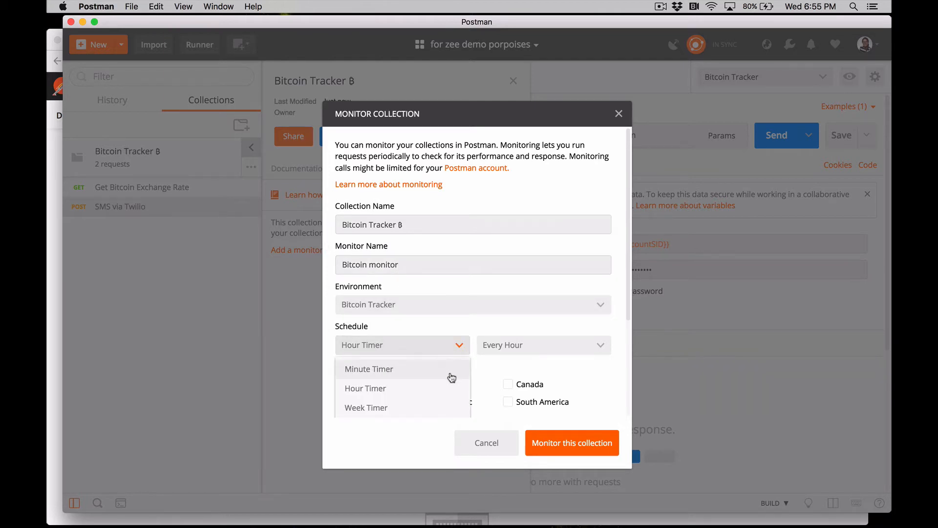
{"action": "left_click", "coordinate": [368, 369]}
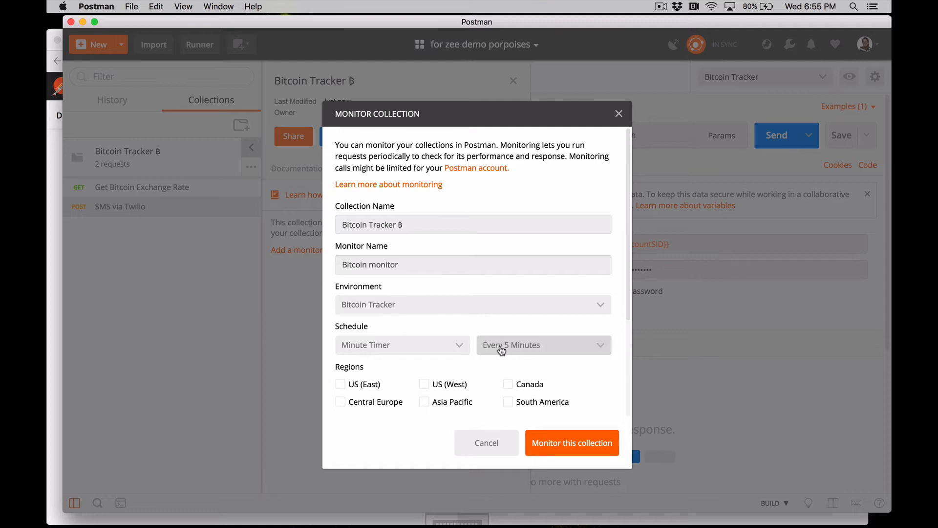
{"action": "mouse_move", "coordinate": [430, 379]}
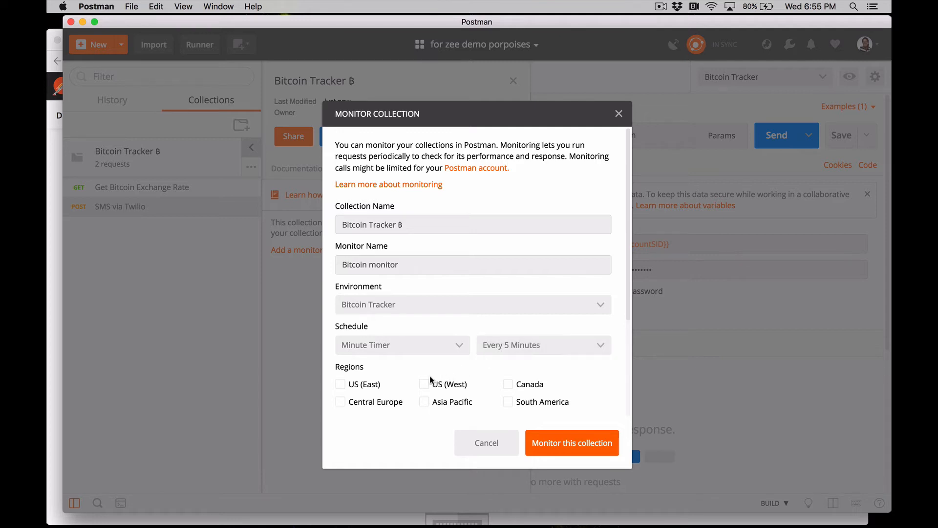
{"action": "left_click", "coordinate": [424, 385]}
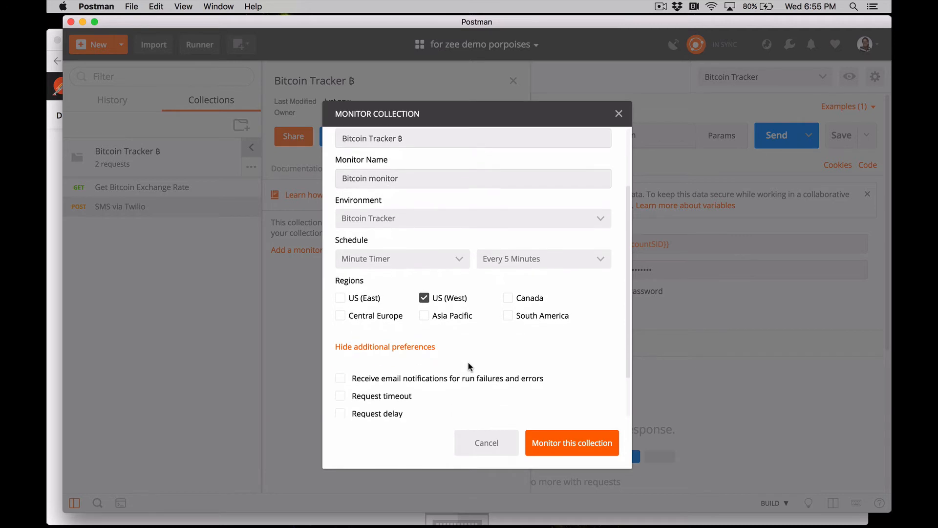
Tick 'Receive email notifications for run failures and errors' in additional preferences
{"action": "scroll", "scroll_direction": "down", "scroll_amount": 3}
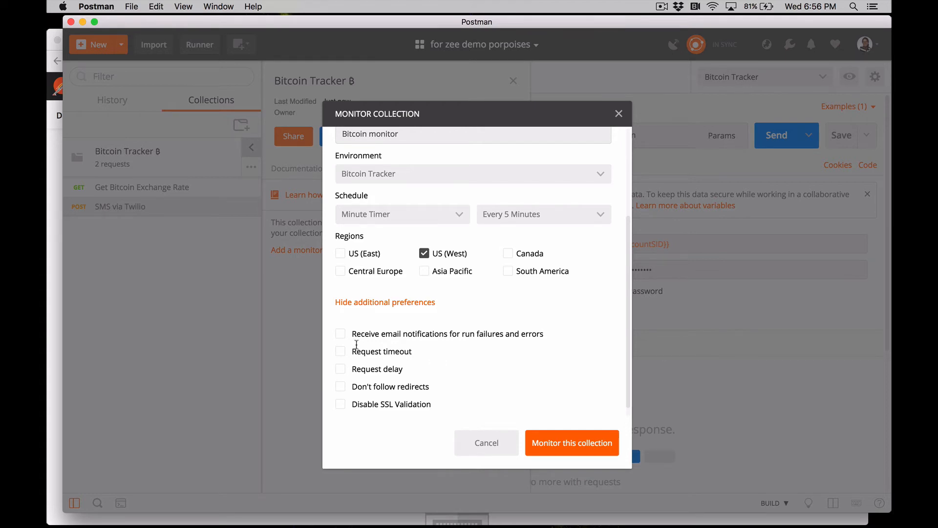
{"action": "left_click", "coordinate": [340, 333]}
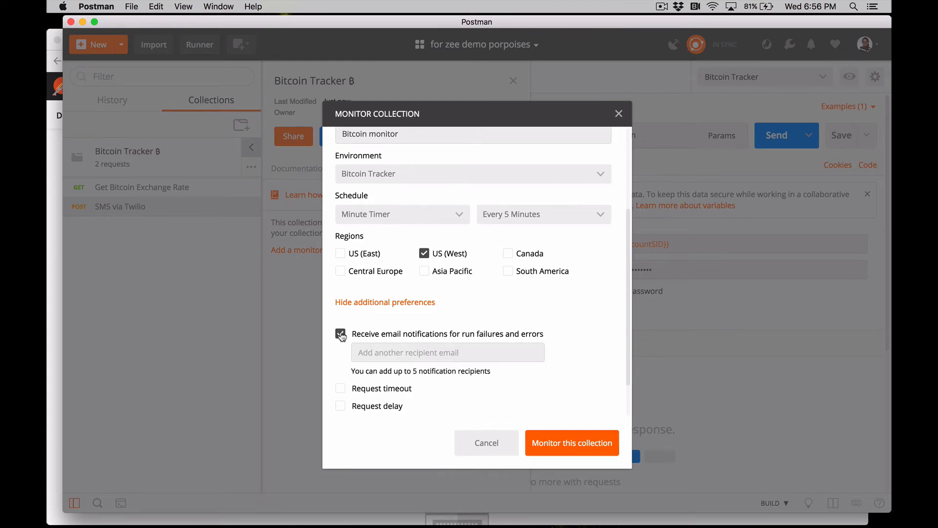
{"action": "left_click", "coordinate": [340, 333]}
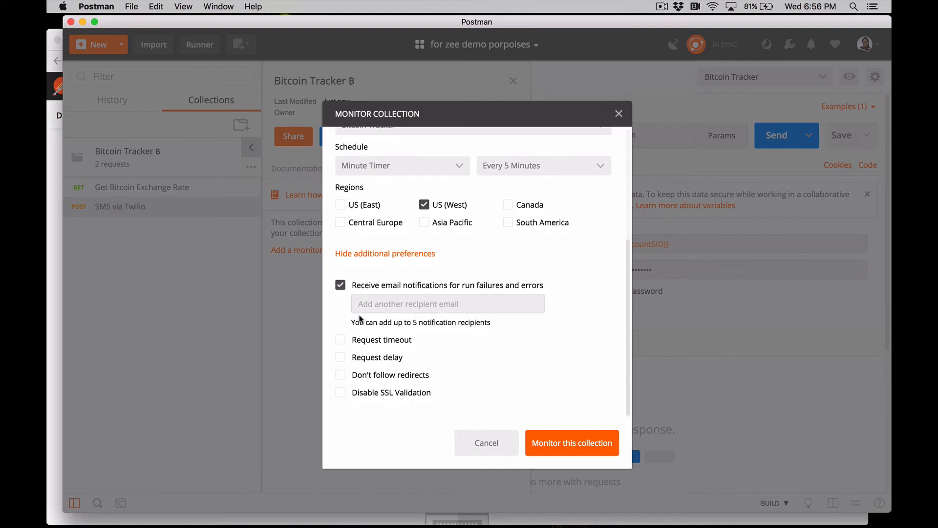
{"action": "mouse_move", "coordinate": [550, 404]}
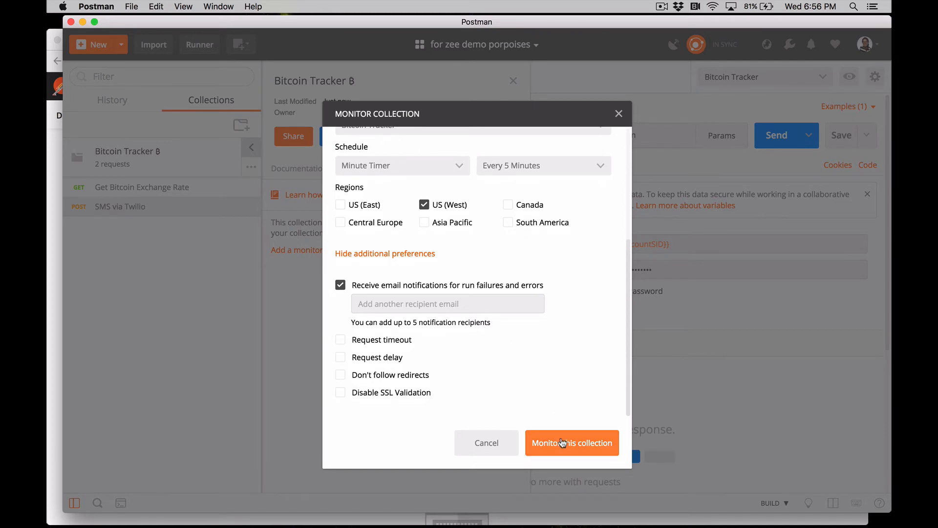
{"action": "mouse_move", "coordinate": [469, 470]}
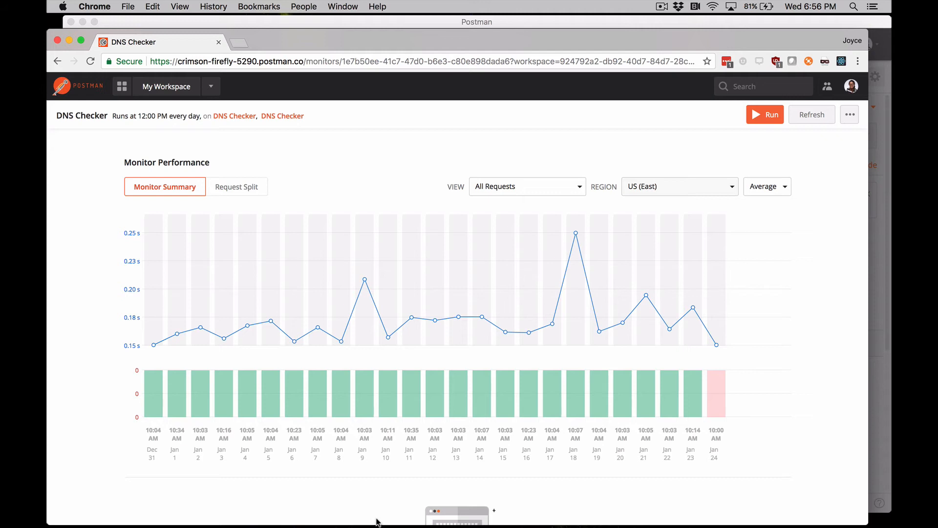
{"action": "mouse_move", "coordinate": [99, 341]}
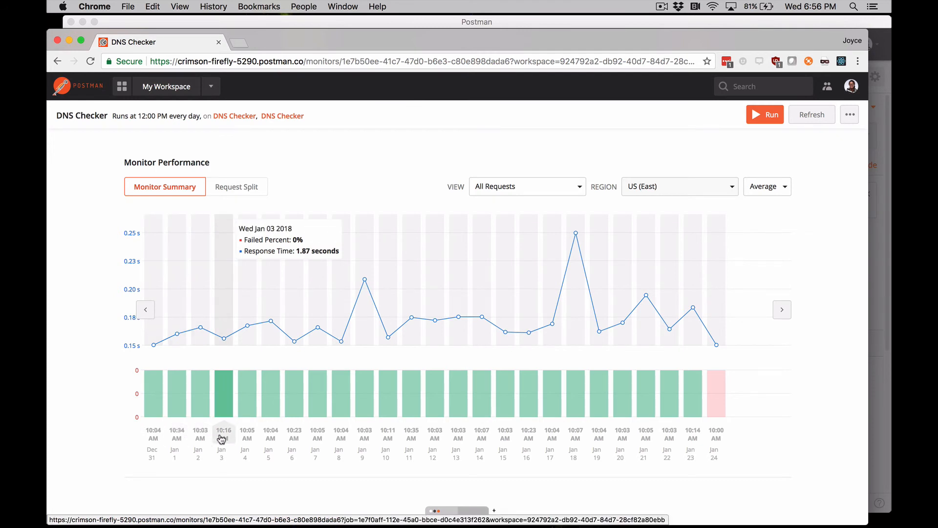
{"action": "mouse_move", "coordinate": [247, 381]}
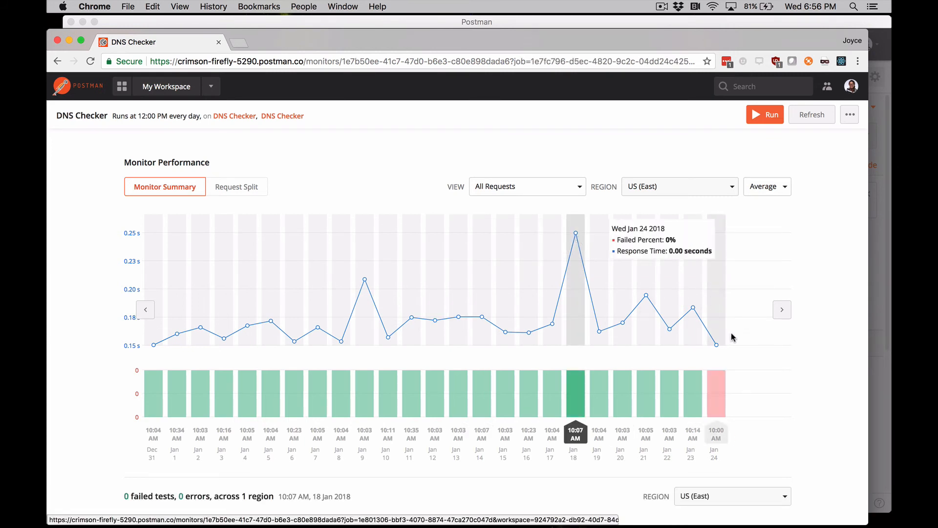
{"action": "scroll", "scroll_direction": "down", "scroll_amount": 3}
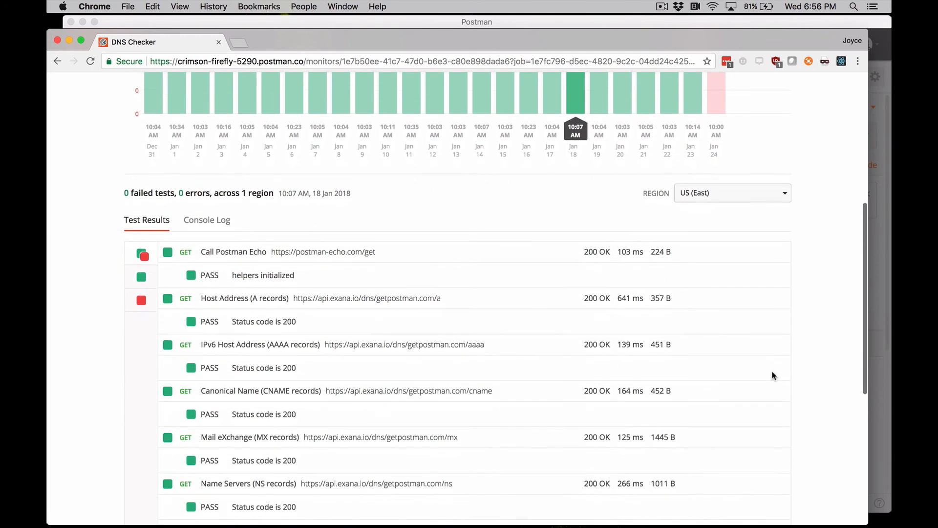
{"action": "scroll", "scroll_direction": "down", "scroll_amount": 3}
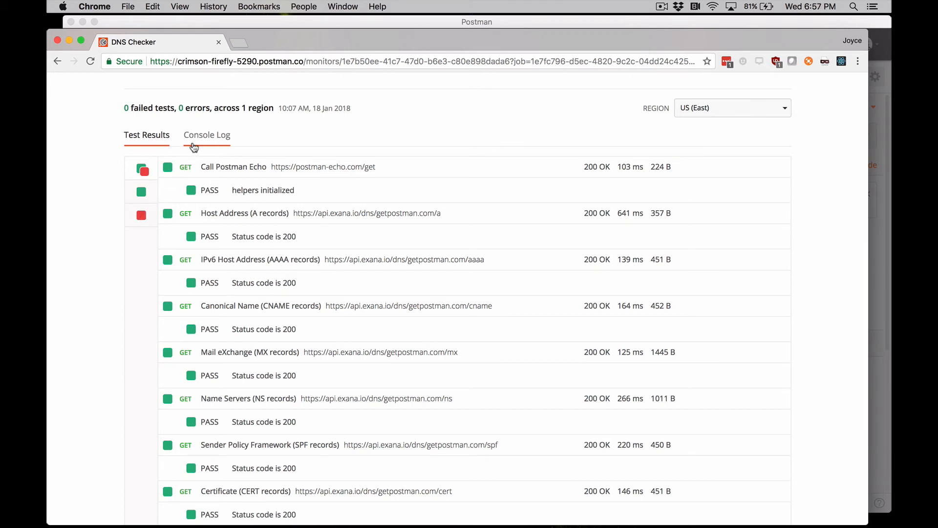
{"action": "left_click", "coordinate": [206, 135]}
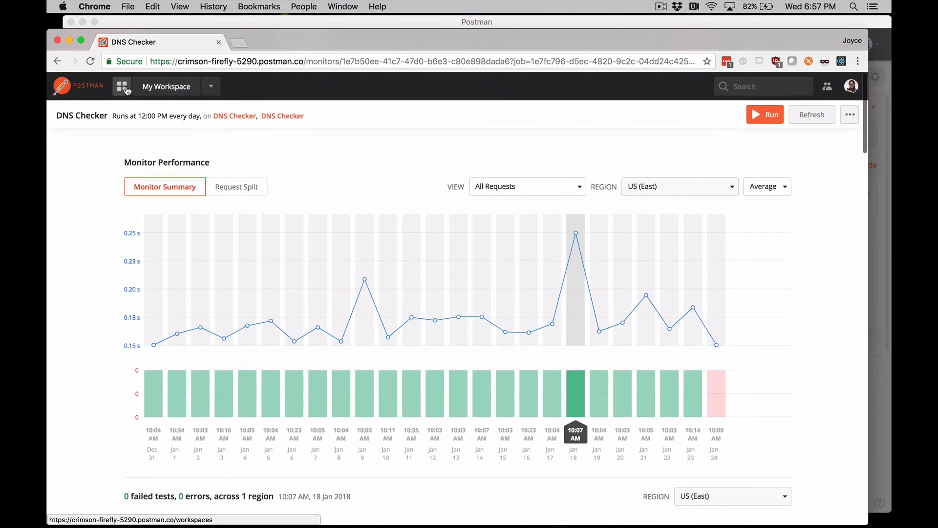
View the PagerDuty integration details from the workspace Integrations tab, then return to the list
{"action": "left_click", "coordinate": [122, 86]}
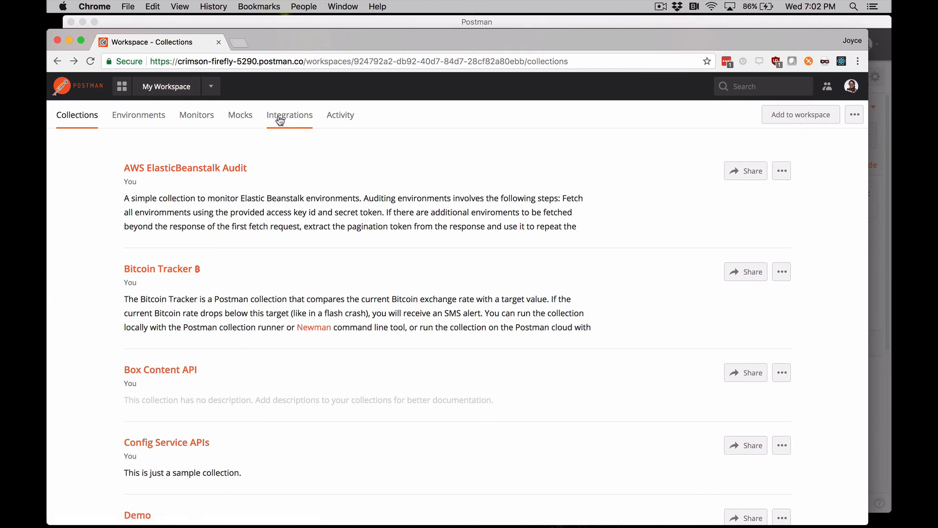
{"action": "left_click", "coordinate": [289, 115]}
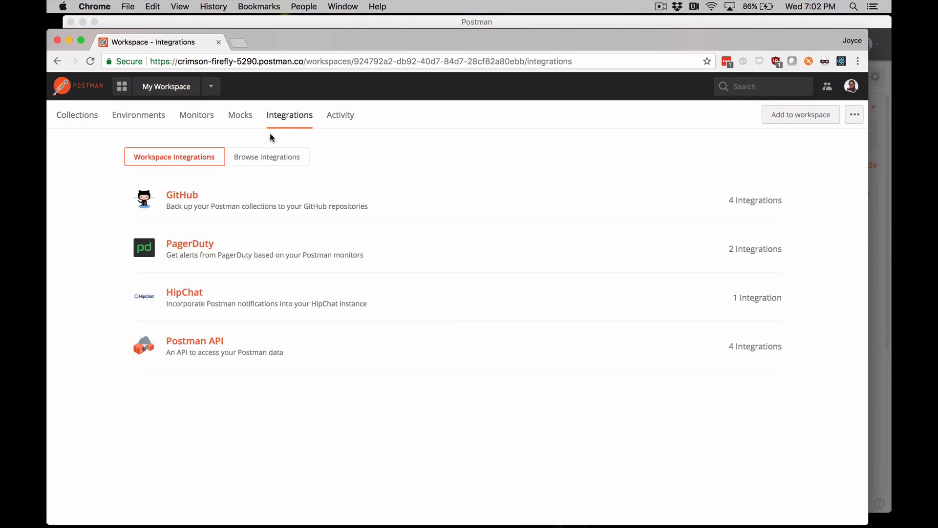
{"action": "mouse_move", "coordinate": [195, 245]}
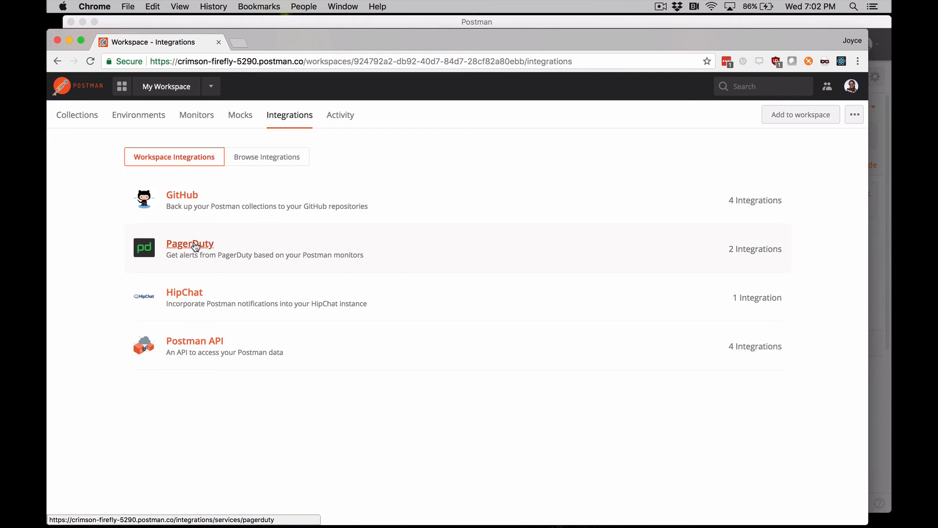
{"action": "left_click", "coordinate": [190, 243]}
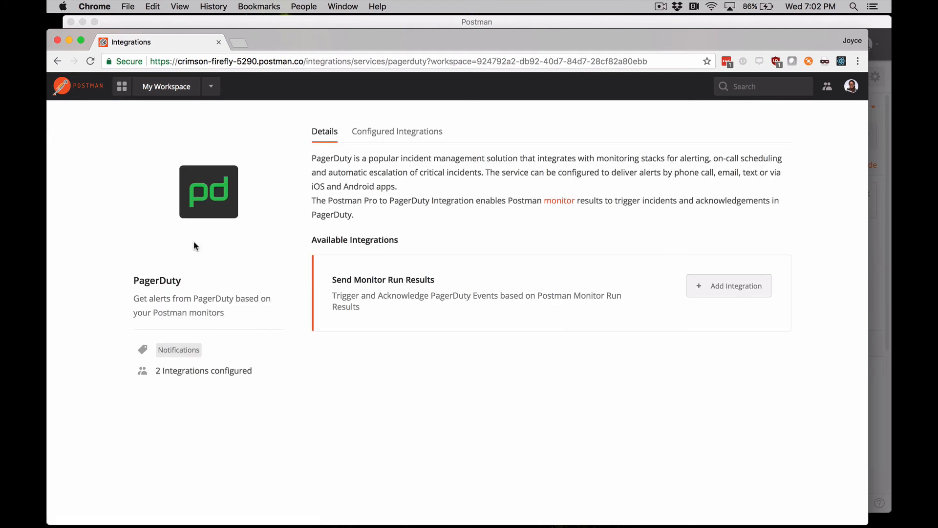
{"action": "mouse_move", "coordinate": [172, 226]}
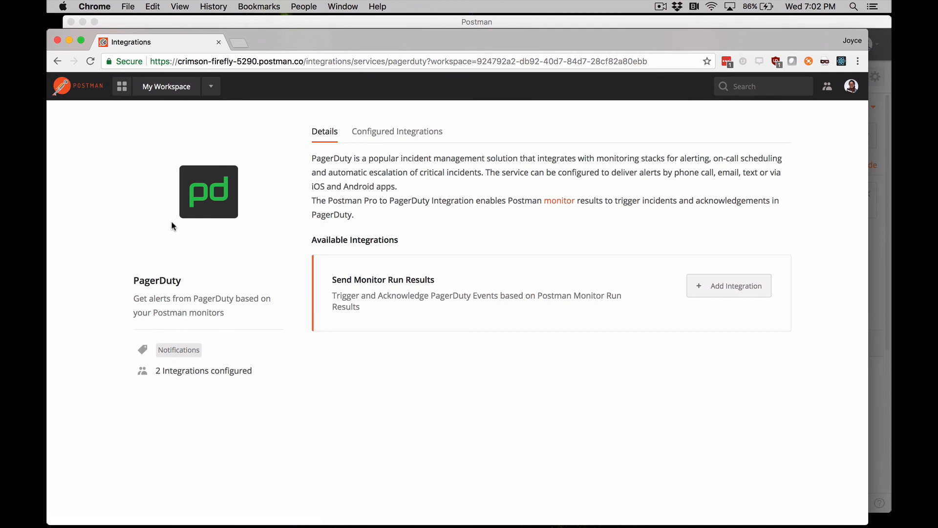
{"action": "left_click", "coordinate": [58, 61]}
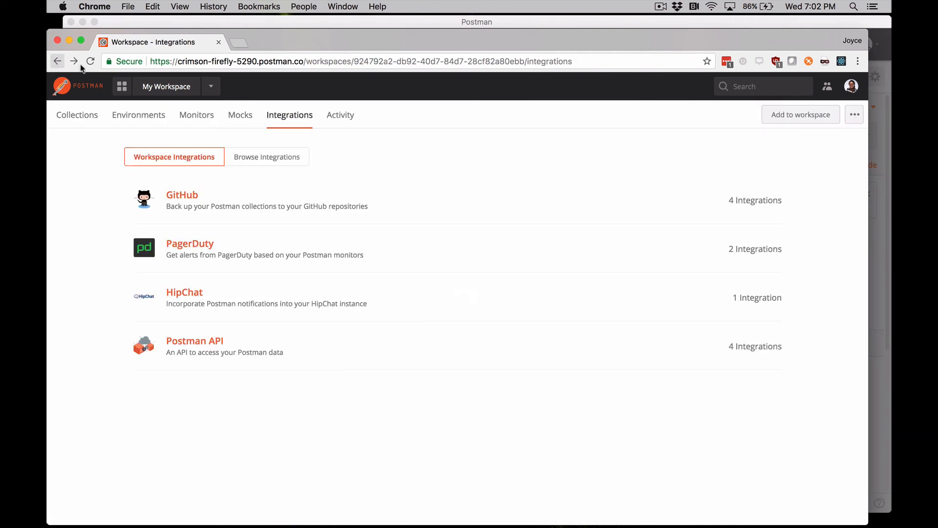
Open the Postman API card from Browse Integrations to see its 4 API keys
{"action": "left_click", "coordinate": [266, 157]}
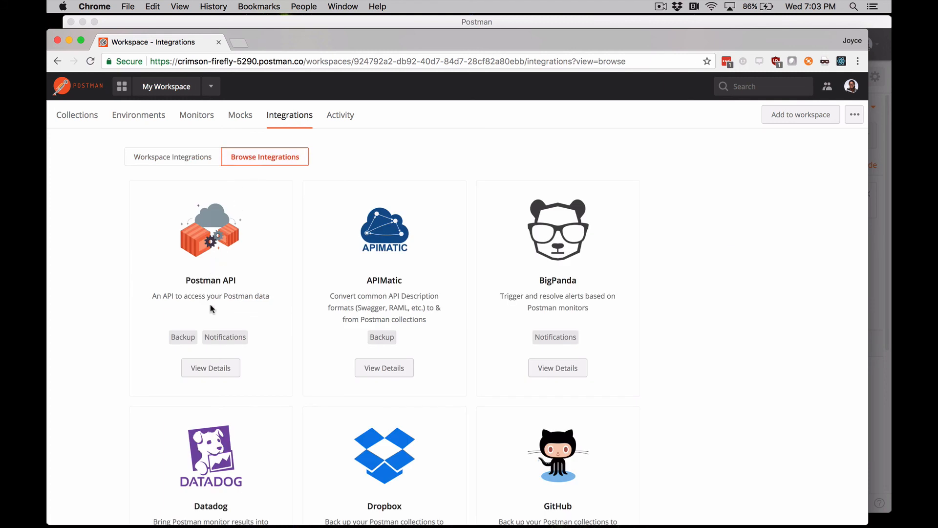
{"action": "left_click", "coordinate": [210, 367]}
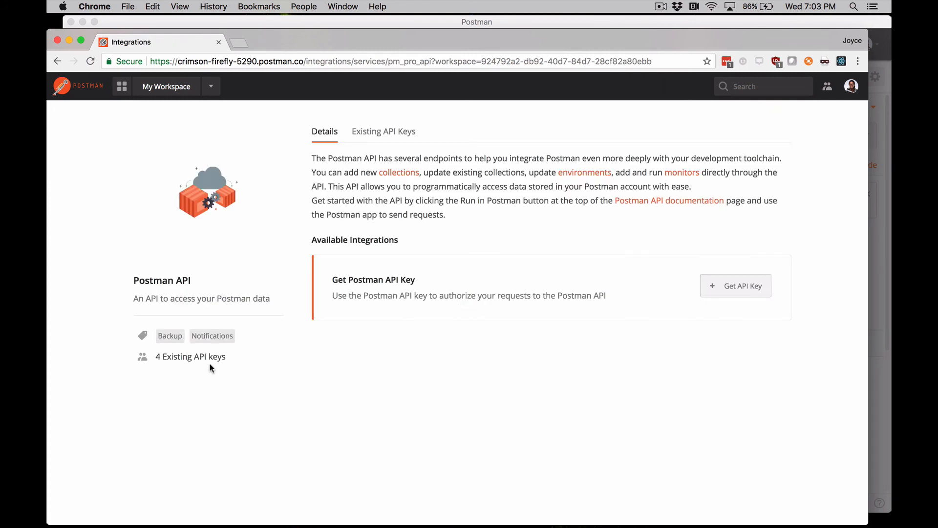